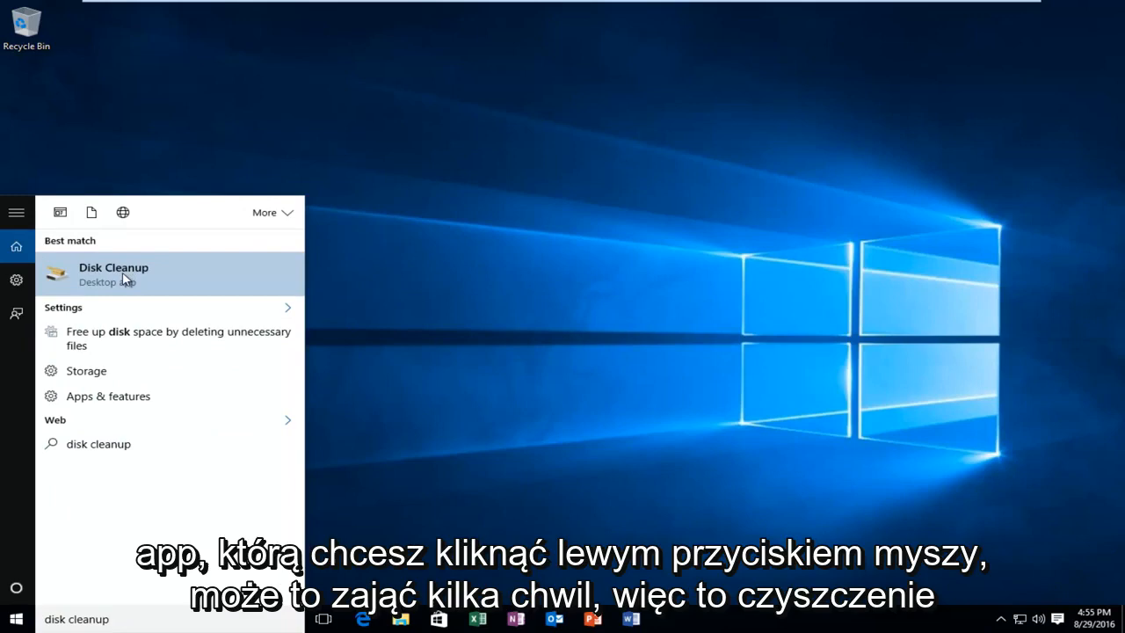
# Step: Launch the Disk Cleanup desktop app for drive C: from the Start search results
pyautogui.click(113, 274)
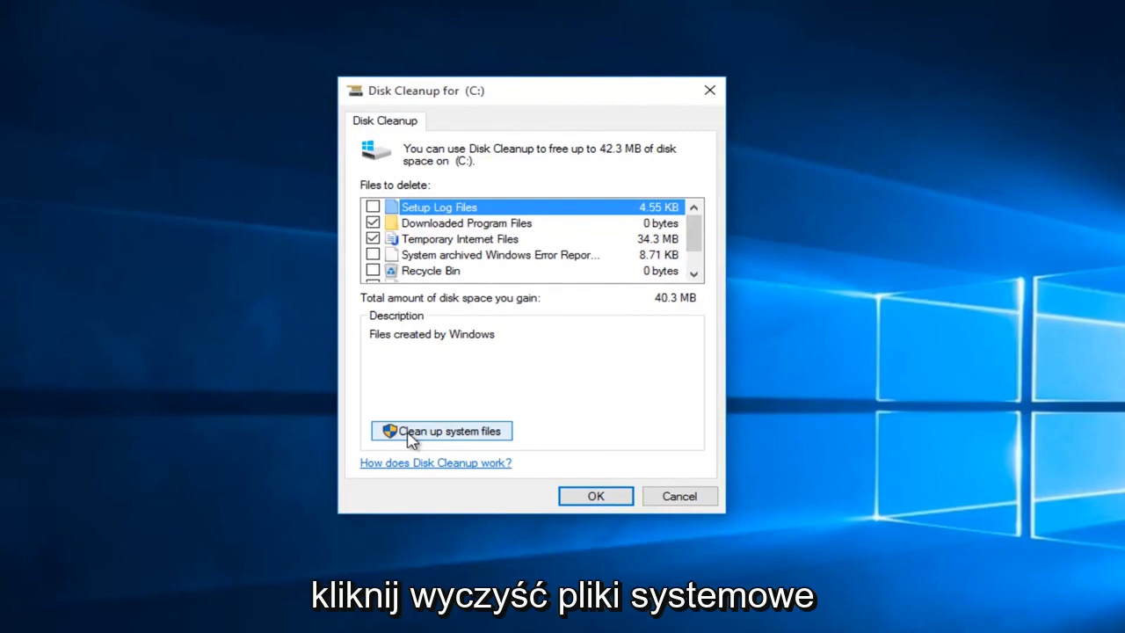
# Step: Rescan with 'Clean up system files' so Windows Update Cleanup appears in the list
pyautogui.click(441, 431)
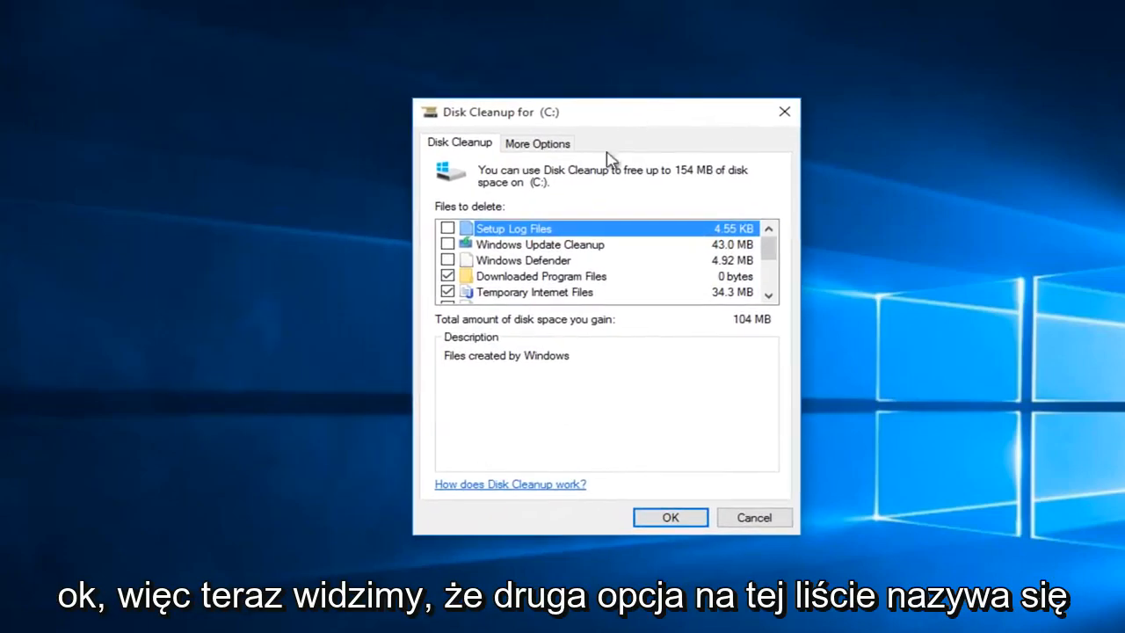
# Step: Tick Windows Update Cleanup after reading its description, raising space gained to 147 MB
pyautogui.click(541, 245)
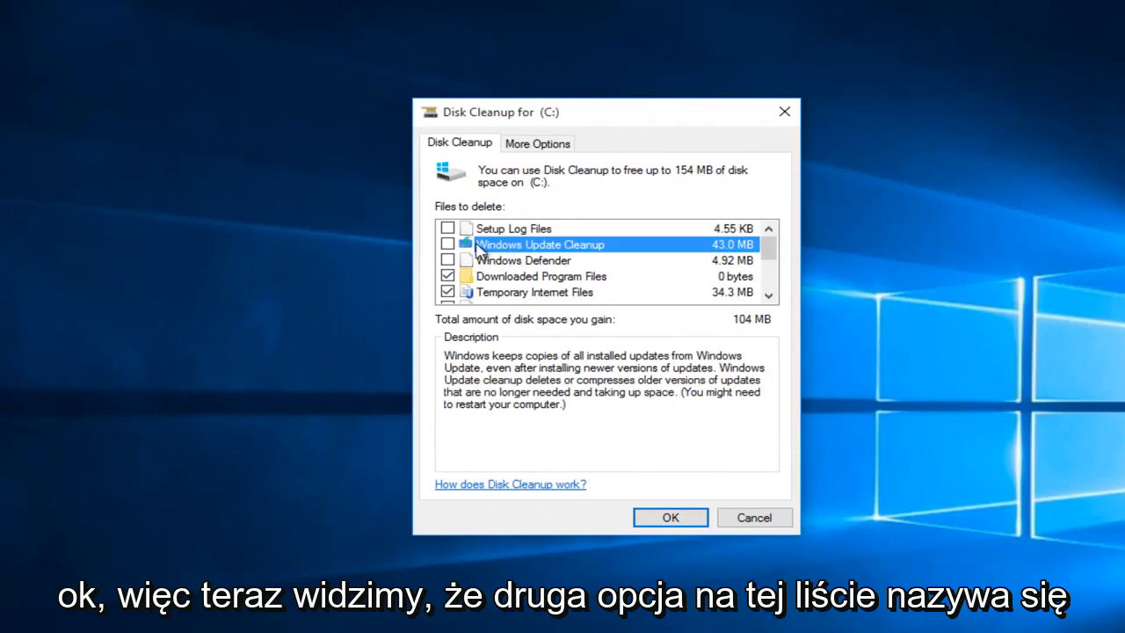
pyautogui.moveTo(615, 271)
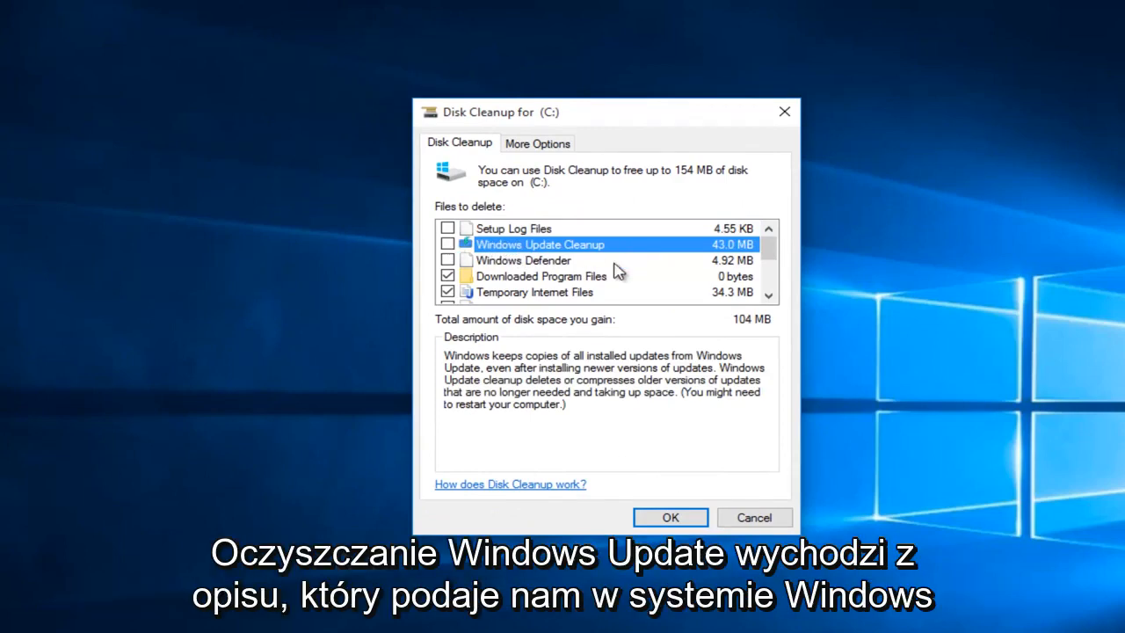
pyautogui.moveTo(454, 362)
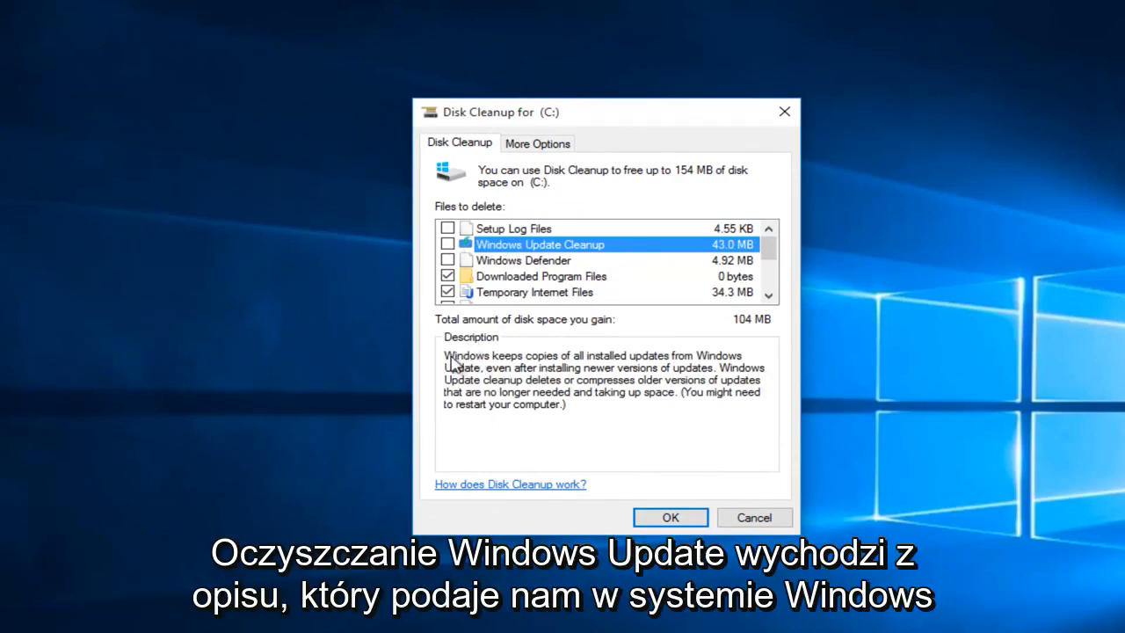
pyautogui.moveTo(624, 373)
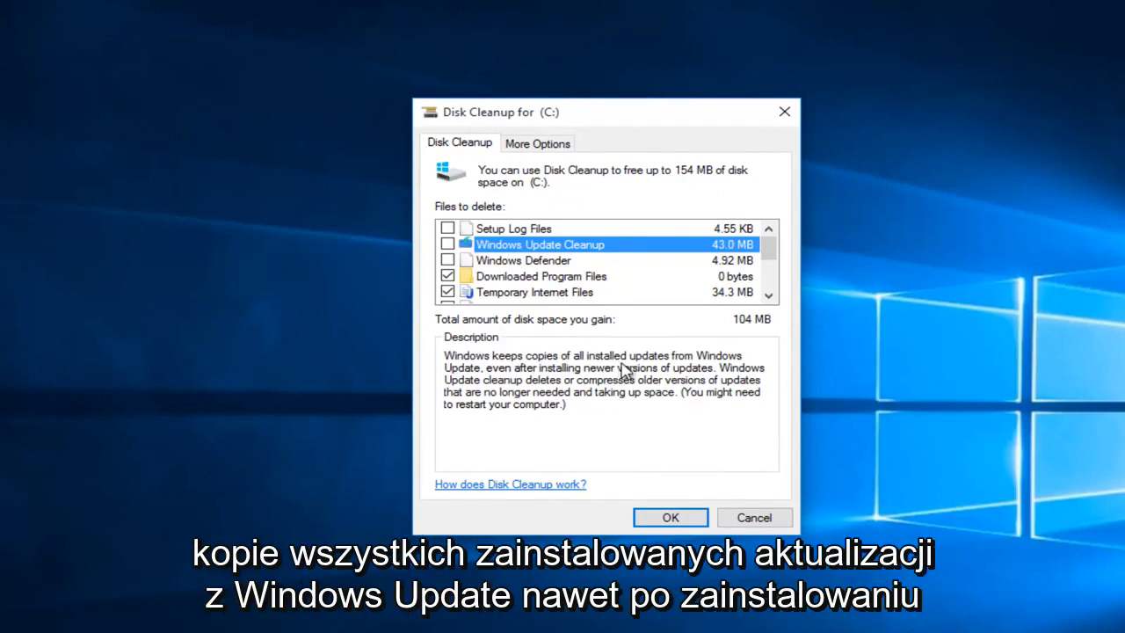
pyautogui.moveTo(524, 383)
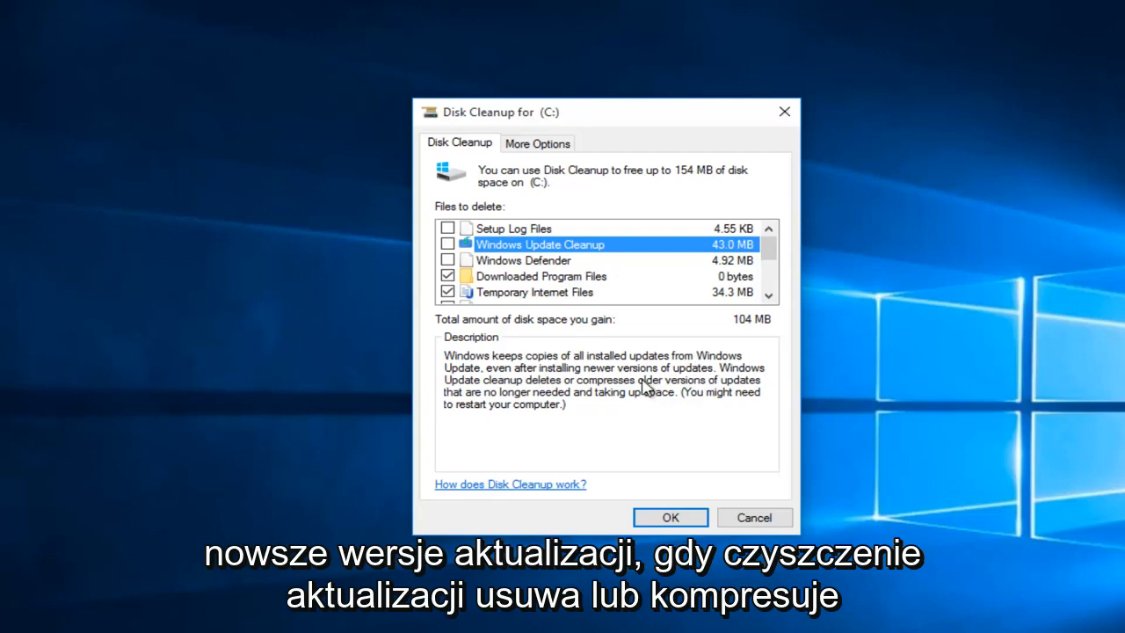
pyautogui.moveTo(584, 390)
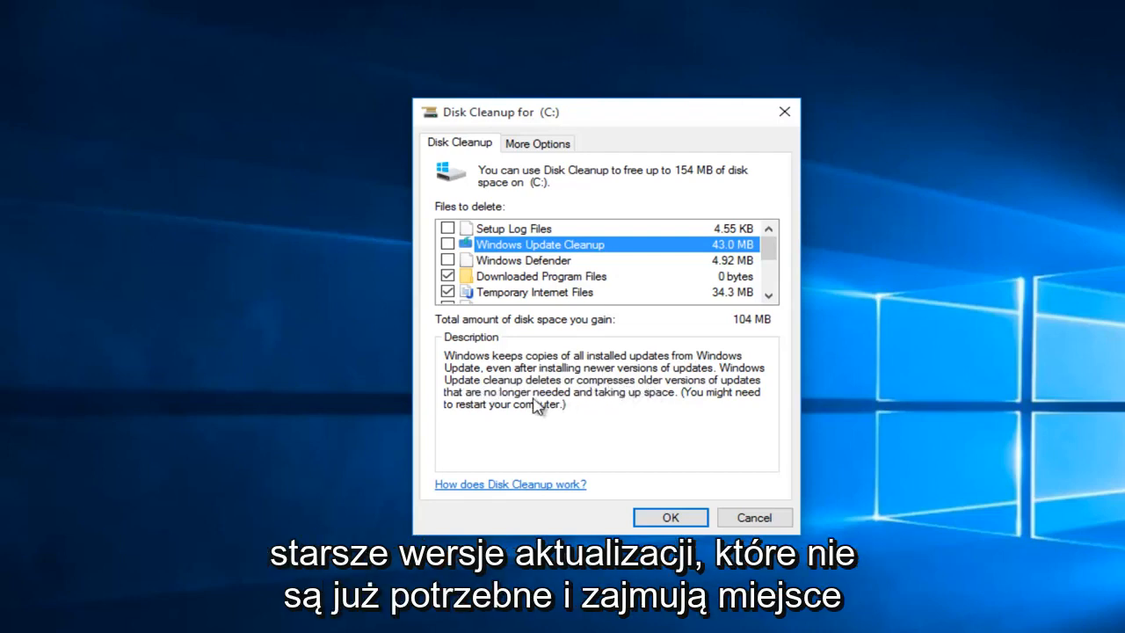
pyautogui.moveTo(661, 411)
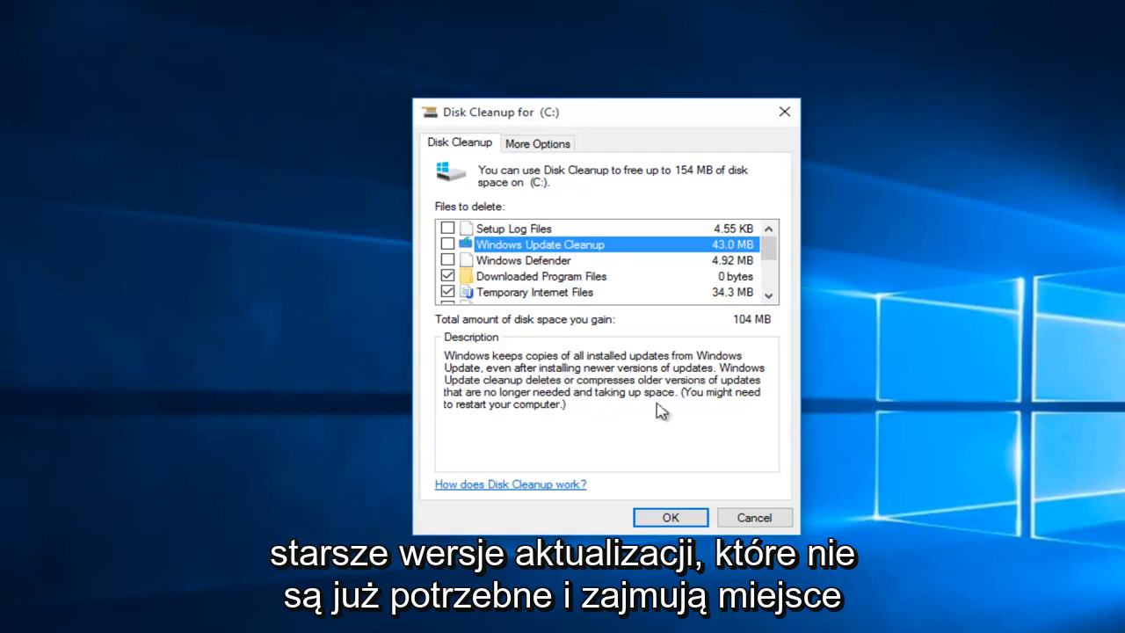
pyautogui.moveTo(573, 434)
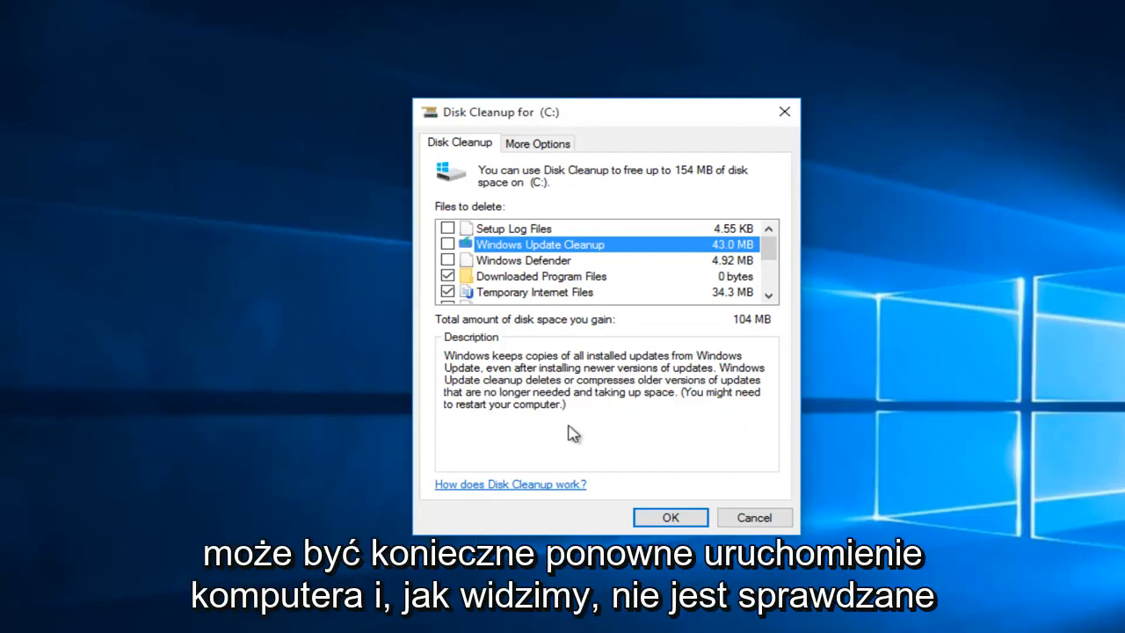
pyautogui.moveTo(455, 257)
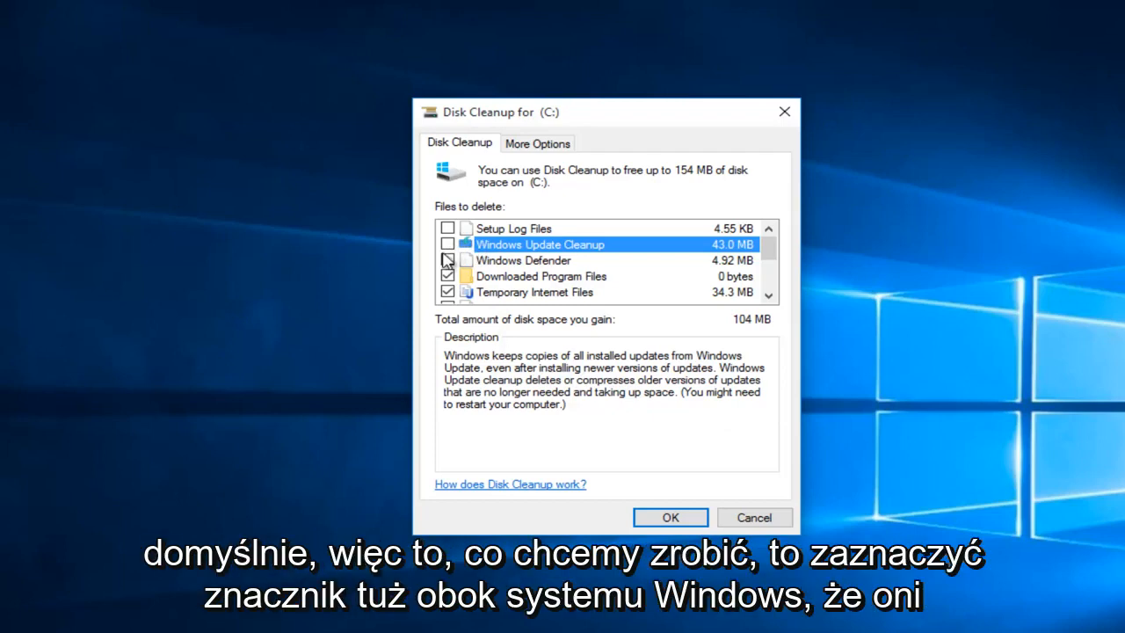
pyautogui.click(446, 245)
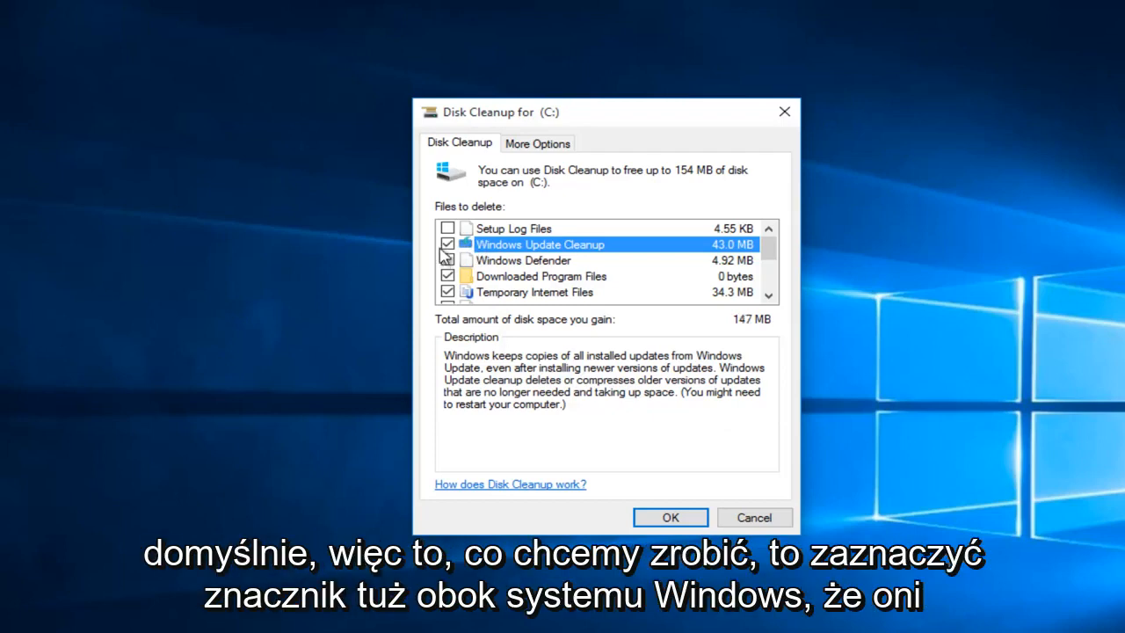
pyautogui.click(524, 260)
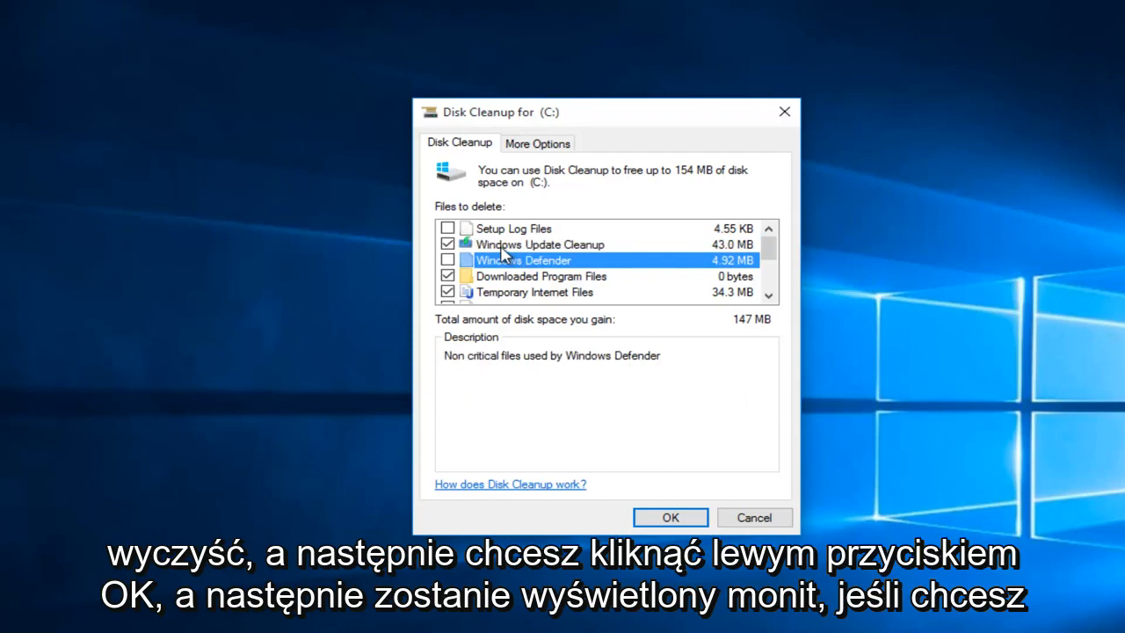
pyautogui.click(541, 244)
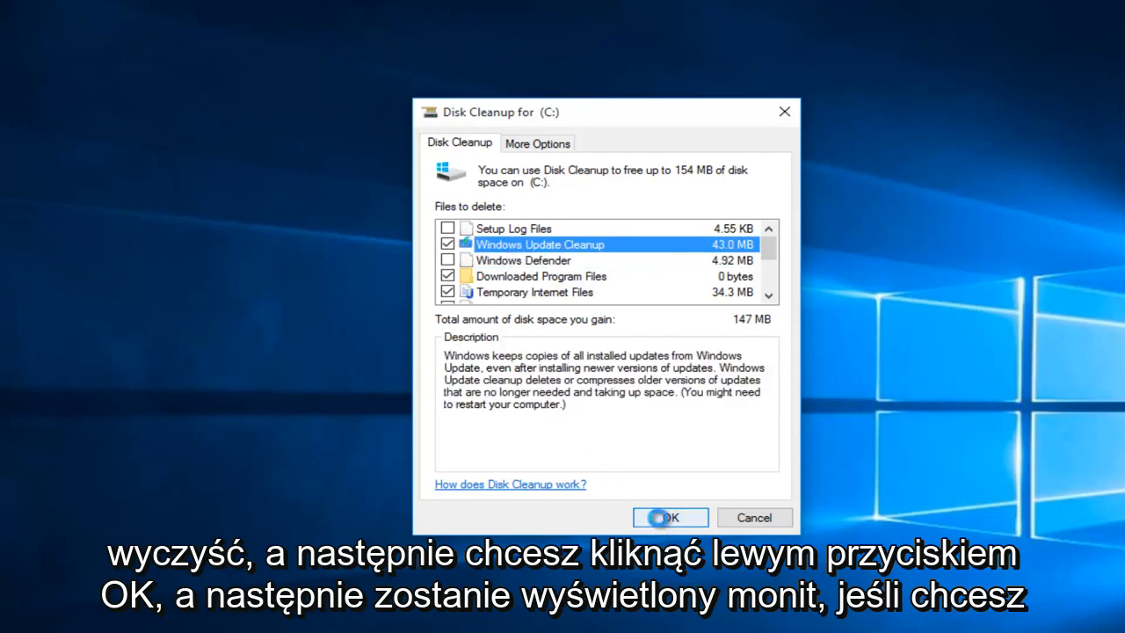
# Step: Confirm Delete Files so Disk Cleanup begins permanently cleaning drive C:
pyautogui.click(670, 517)
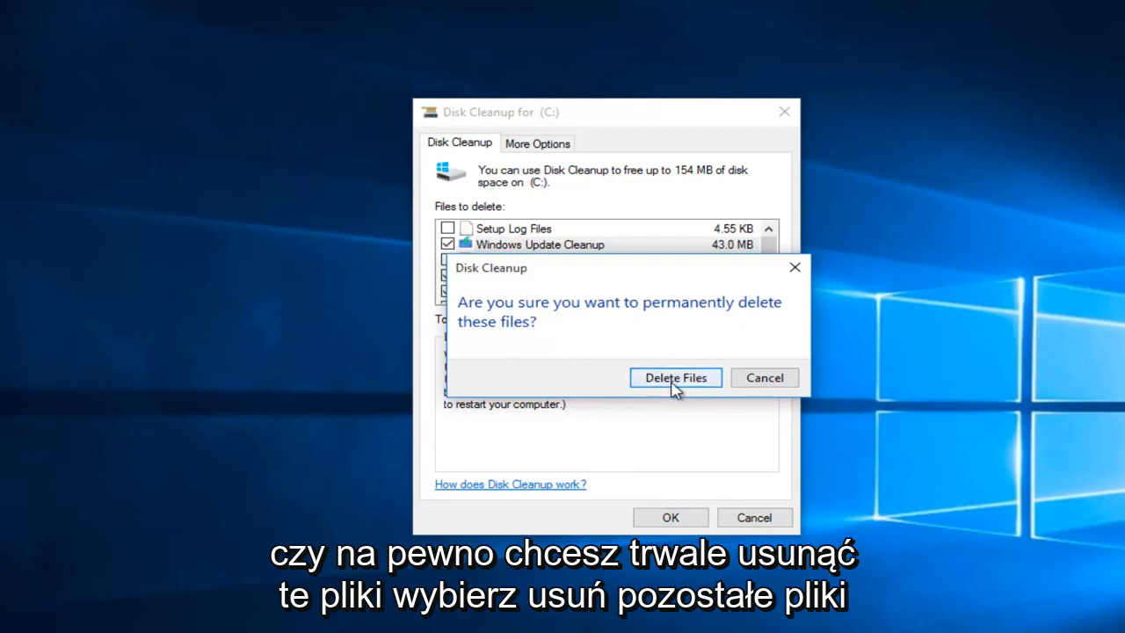
pyautogui.click(675, 376)
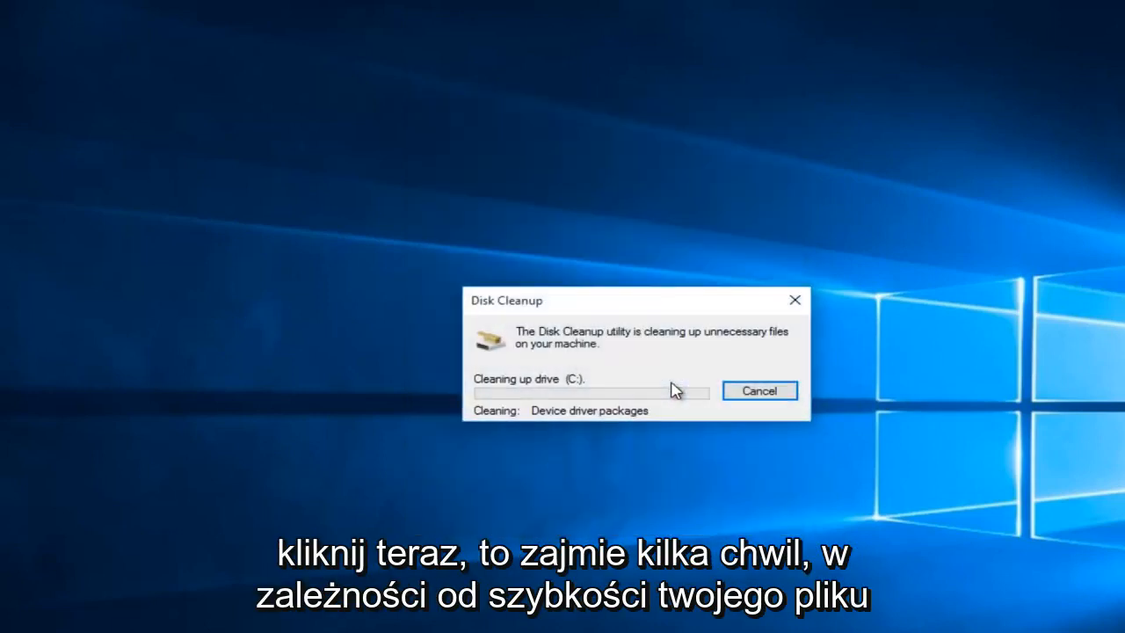